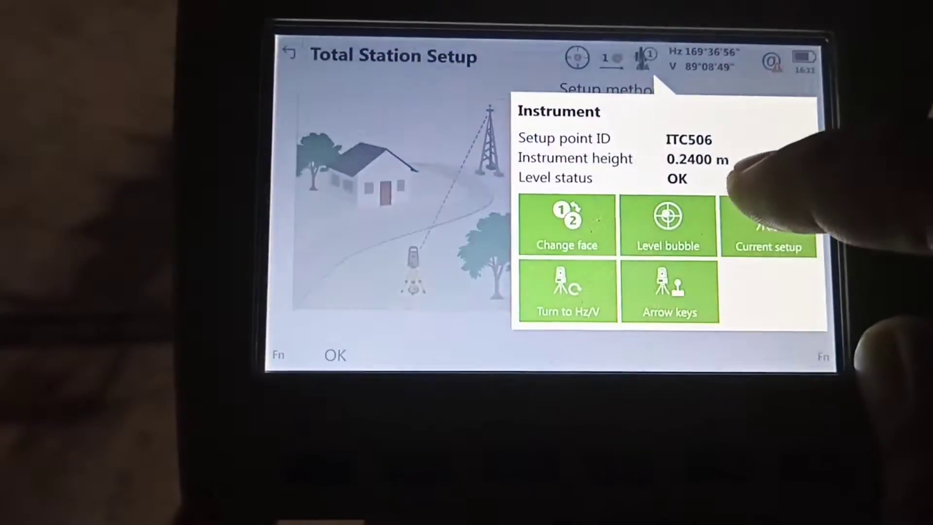
Close the Instrument panel on the ITC506 setup and leave Total Station Setup for Home
left_click(668, 225)
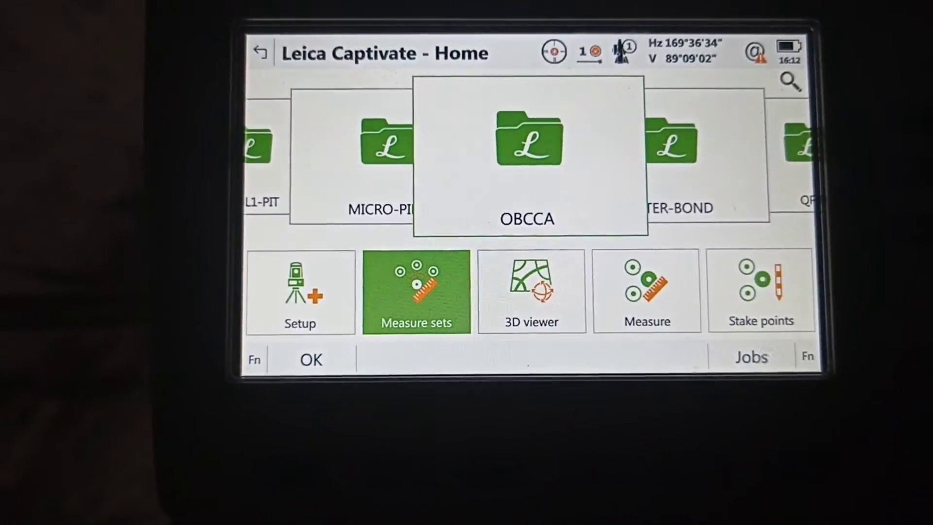
Launch the Setup app for job OBCCA, keeping the method as Set orientation
left_click(300, 293)
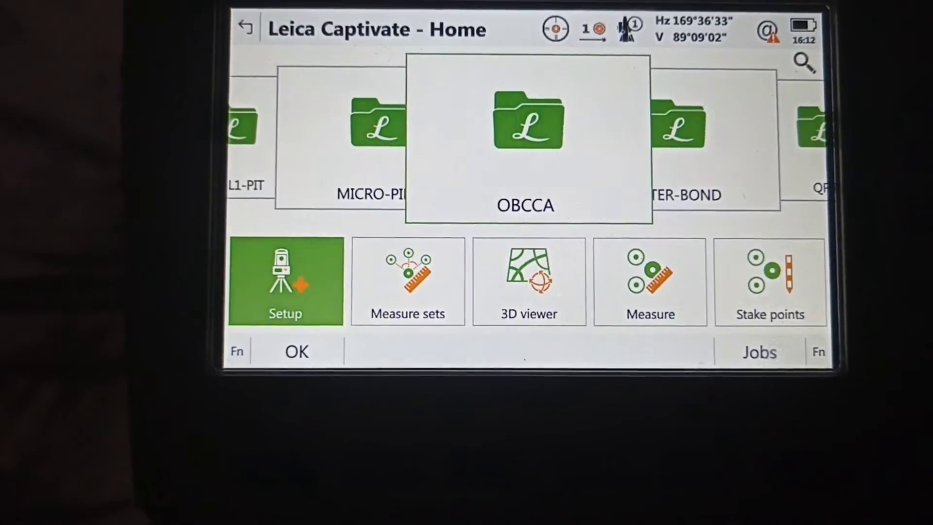
left_click(285, 282)
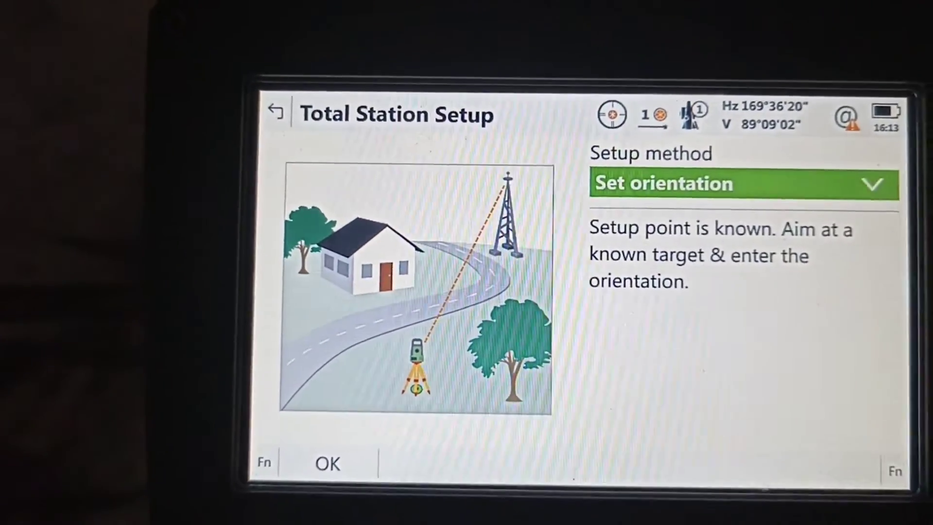
Confirm Set orientation, then enter backsight ITC480, target height 0.2400 m and direction 0°00'00"
left_click(328, 463)
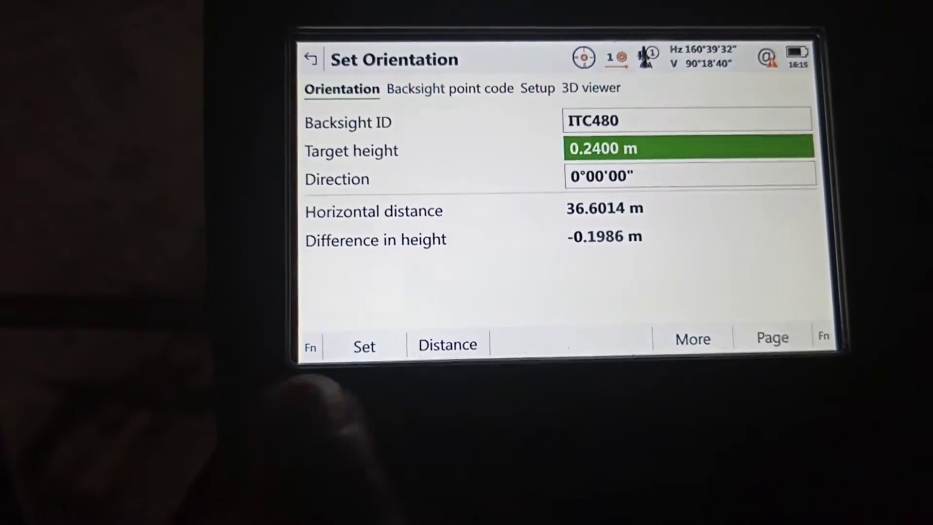
Set the station and orientation and acknowledge the confirmation to reach Home
left_click(363, 346)
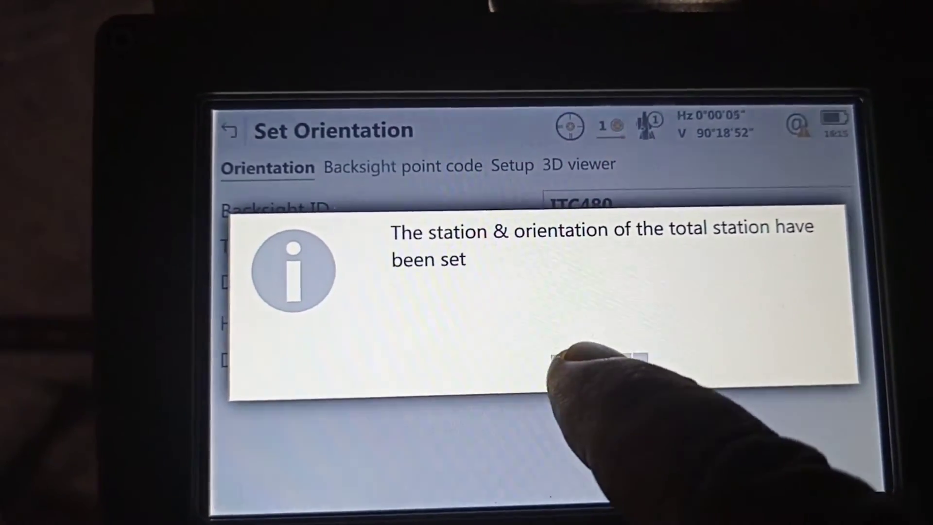
left_click(583, 357)
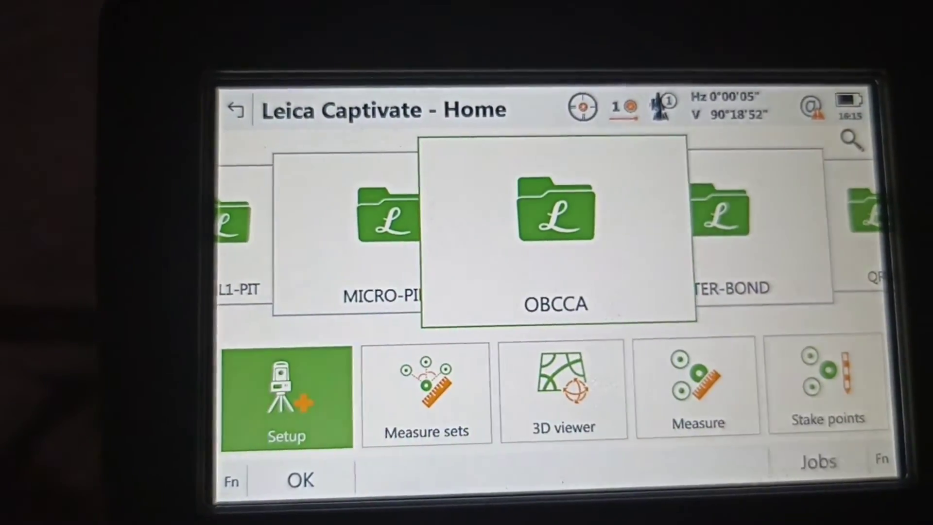
Launch Measure sets of angles and confirm creating a new point group OBCCA_6
left_click(426, 392)
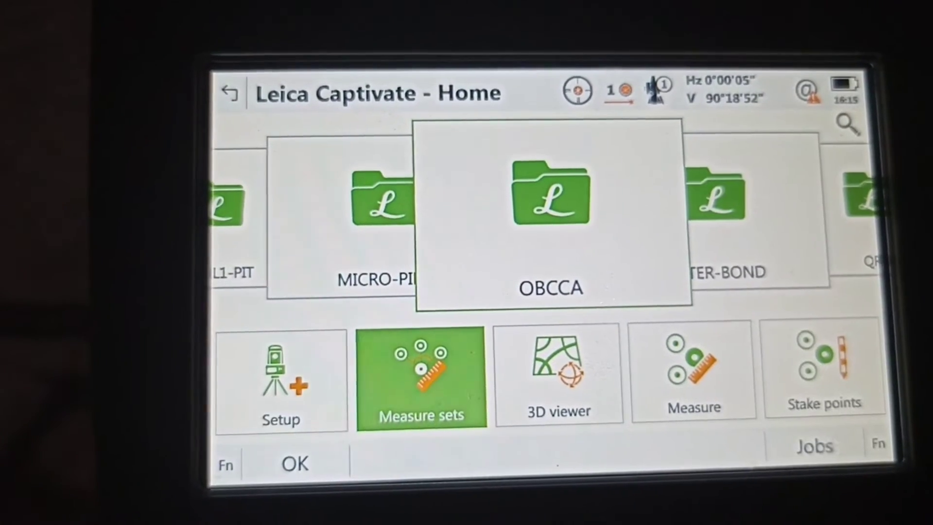
left_click(420, 378)
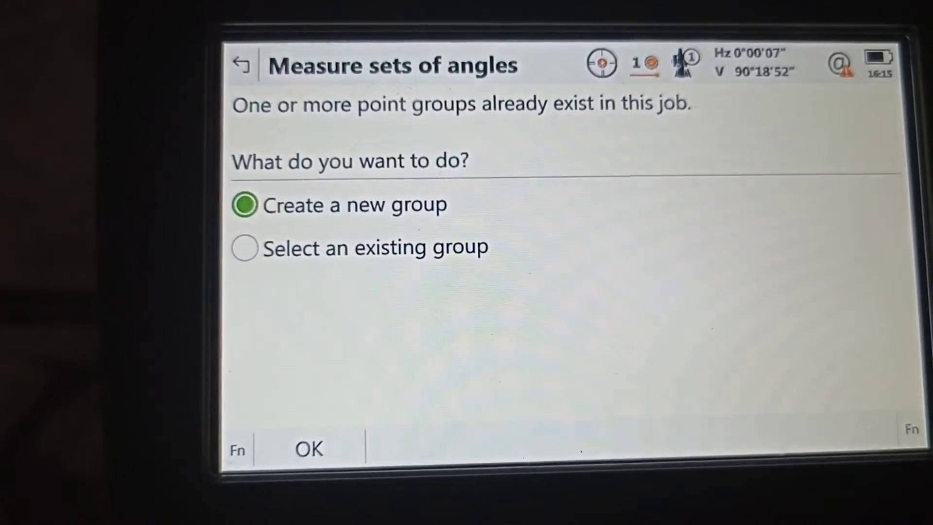
left_click(309, 449)
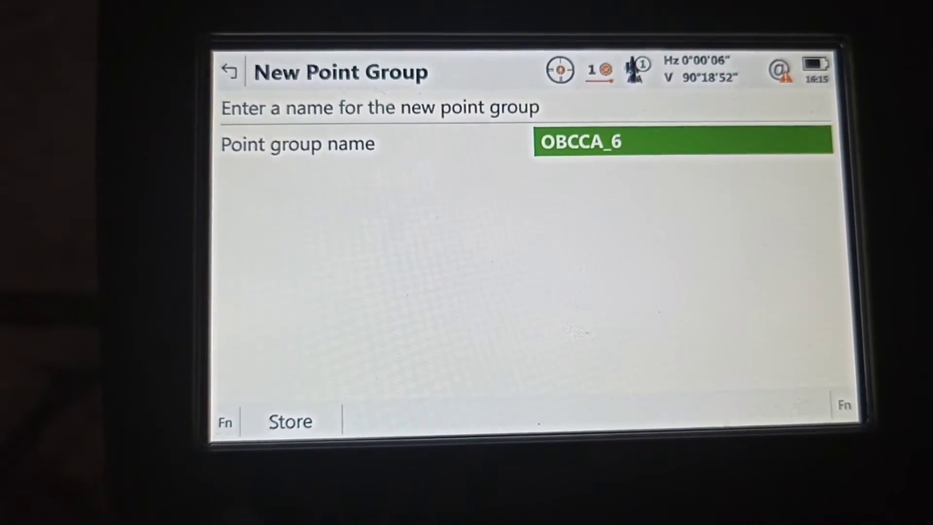
Store group OBCCA_6 and choose Measure points within a set (A'B'B"A")
left_click(288, 420)
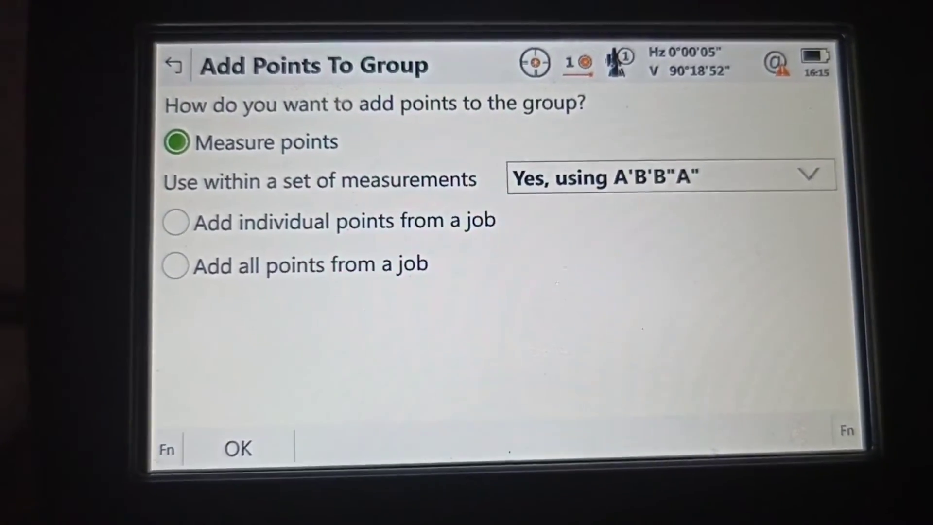
left_click(238, 447)
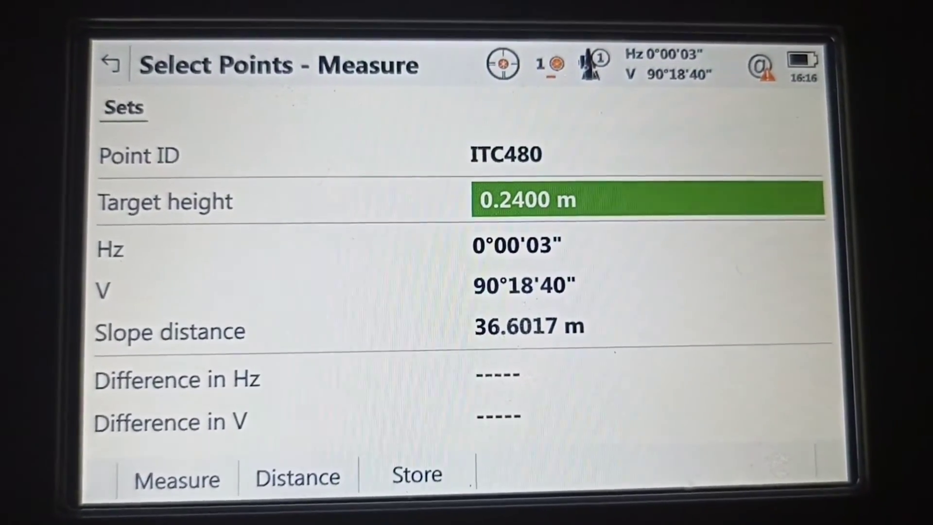
Store target ITC480 at 36.6017 m, then measure ITC421 at 119.1262 m, Hz 4°25'31"
left_click(416, 488)
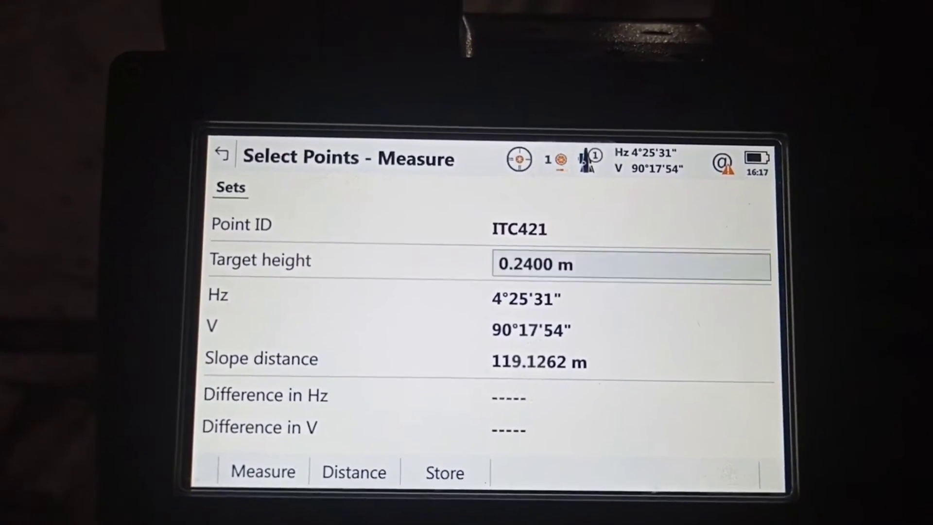
Store ITC421, accept and store ITC458, then measure ITC551 at 63.7665 m, Hz 192°48'28"
left_click(444, 472)
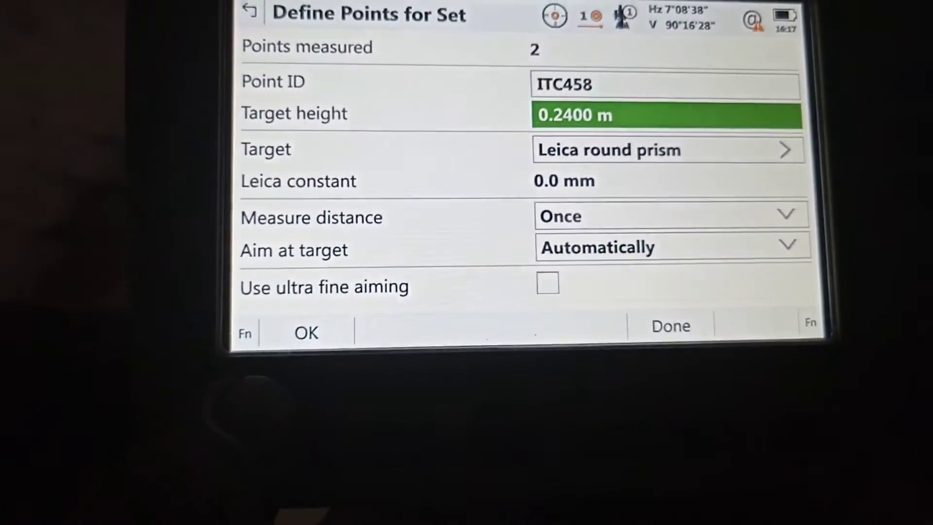
left_click(307, 332)
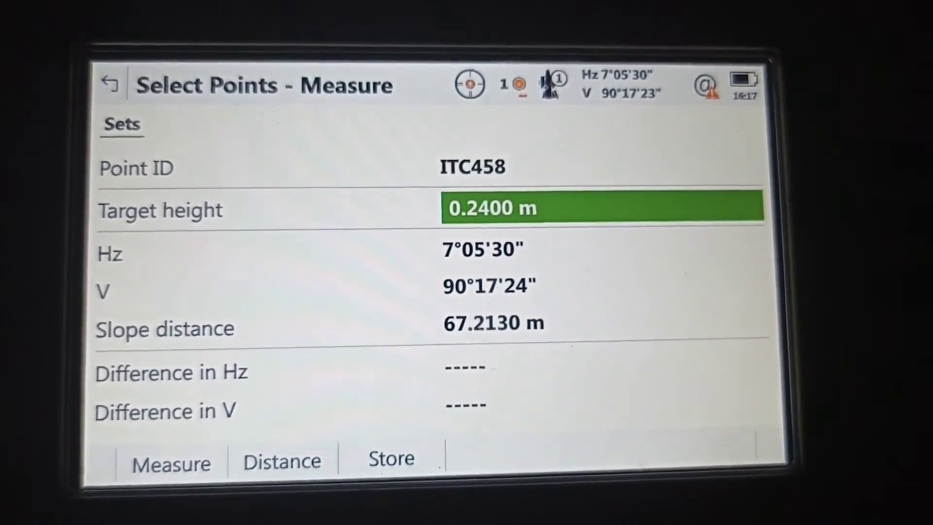
left_click(391, 459)
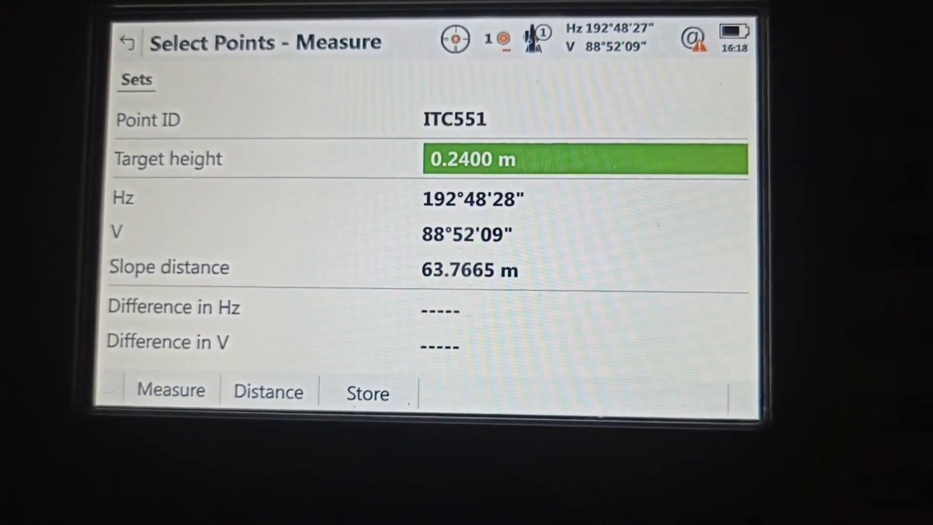
Store ITC551 and finish the four-point group with Measure sets selected
left_click(367, 392)
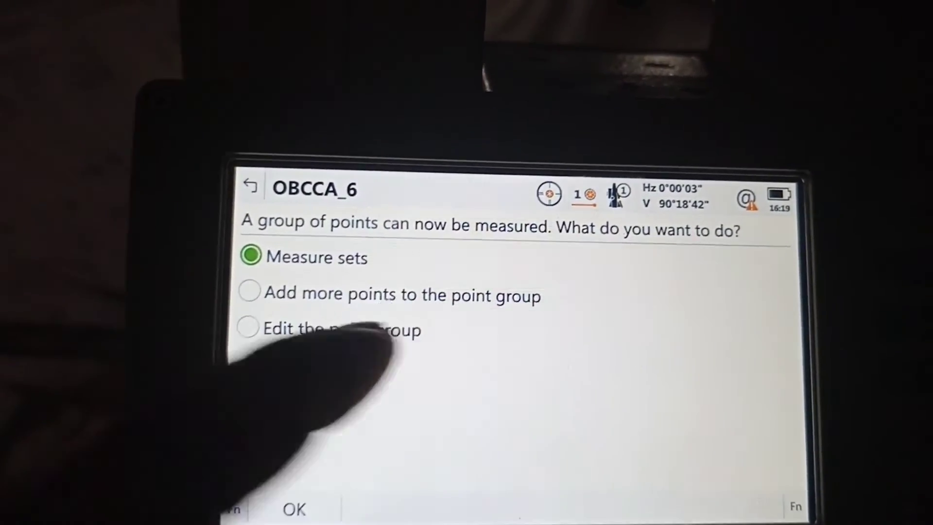
Run sets 1–7 automatically over the four targets until Measurements Completed appears
left_click(294, 510)
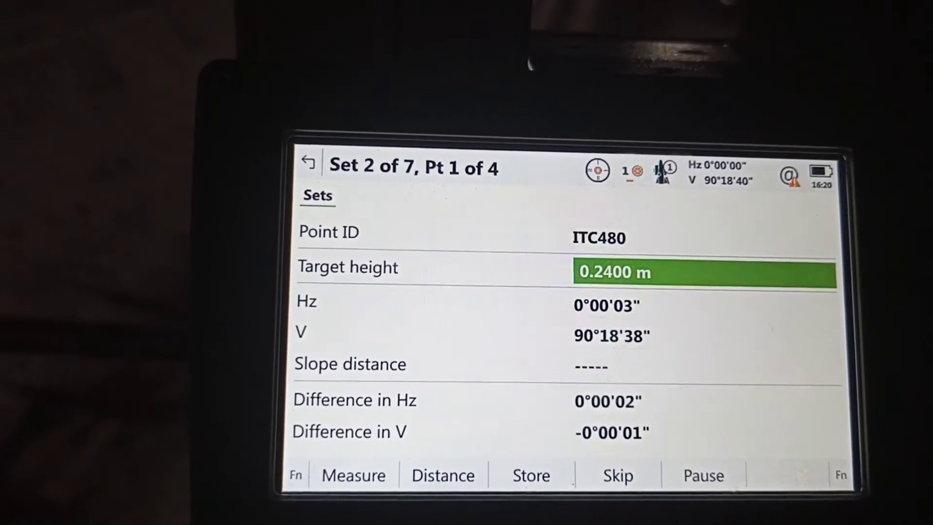
left_click(531, 475)
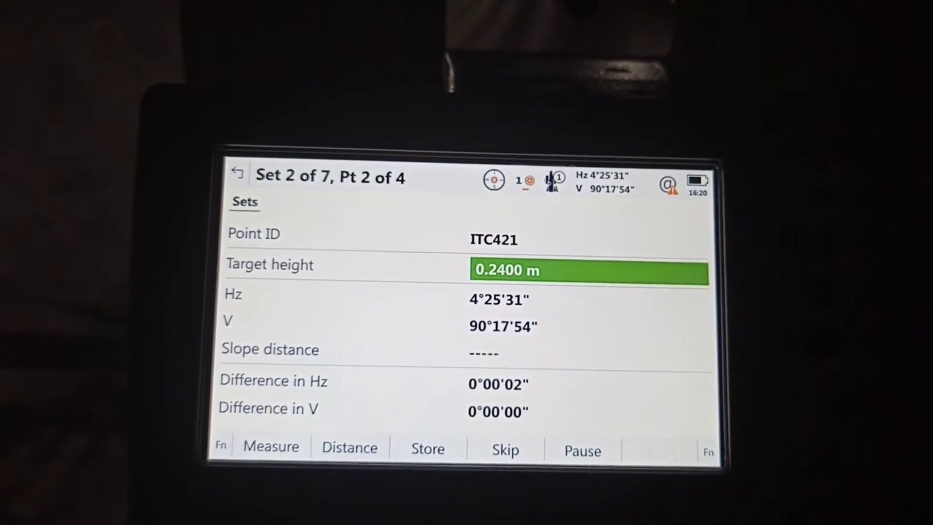
left_click(427, 447)
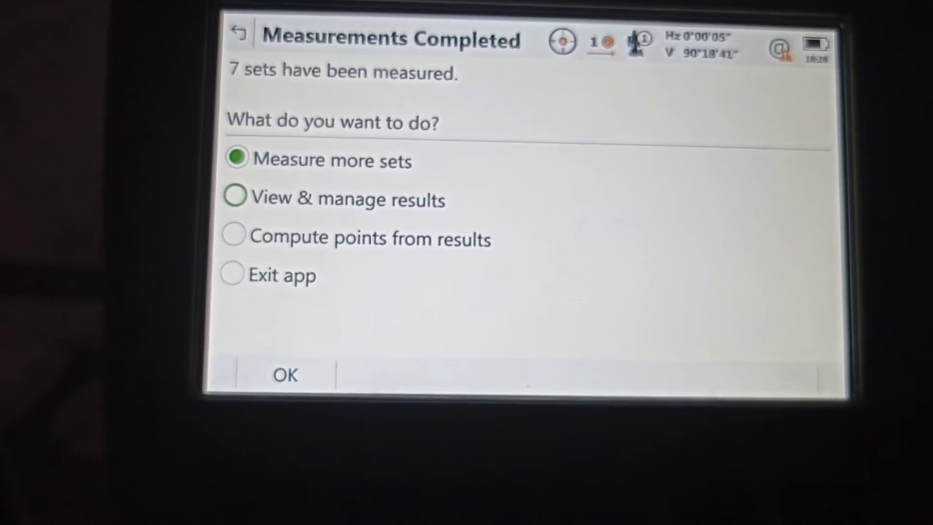
Exit the sets app and confirm with OK to return to the Home screen for job OBCCA
left_click(231, 191)
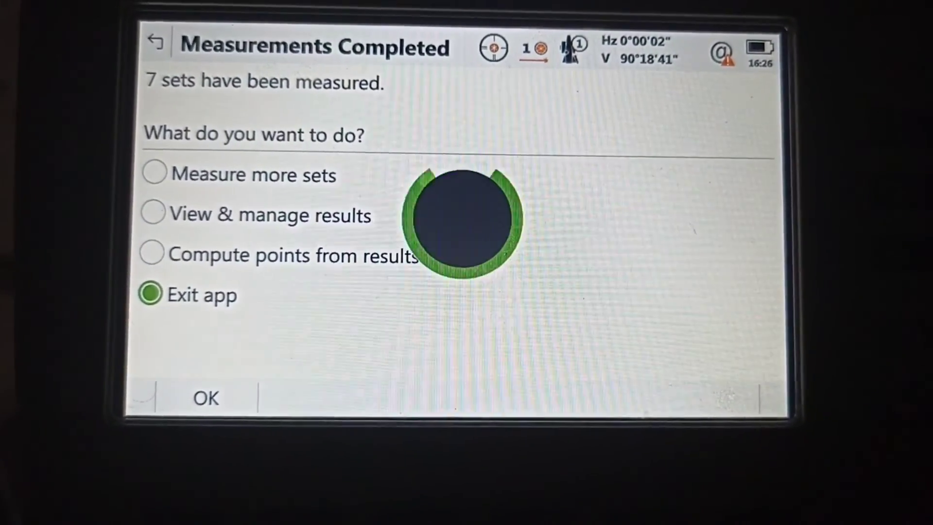
left_click(206, 398)
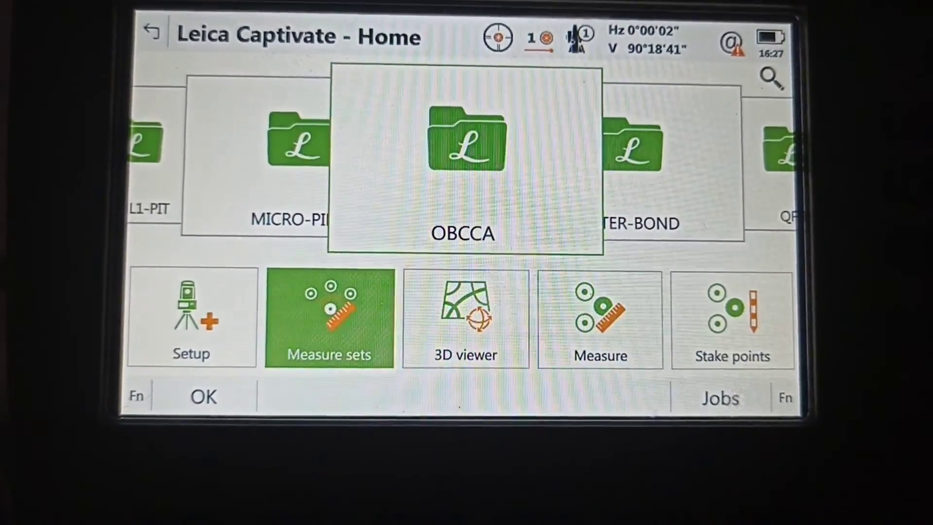